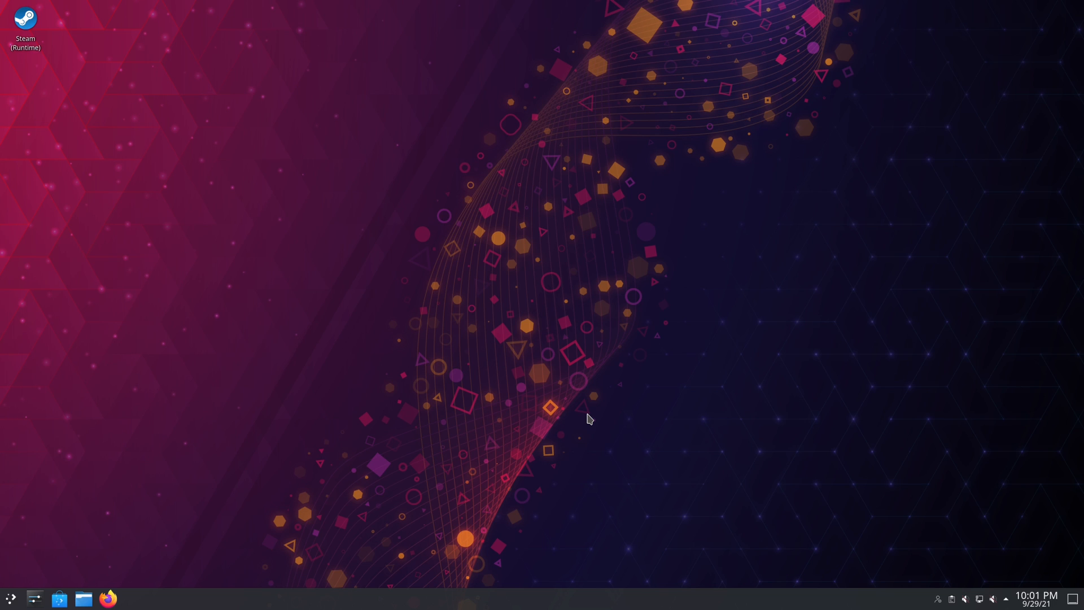
mouse_move(778, 380)
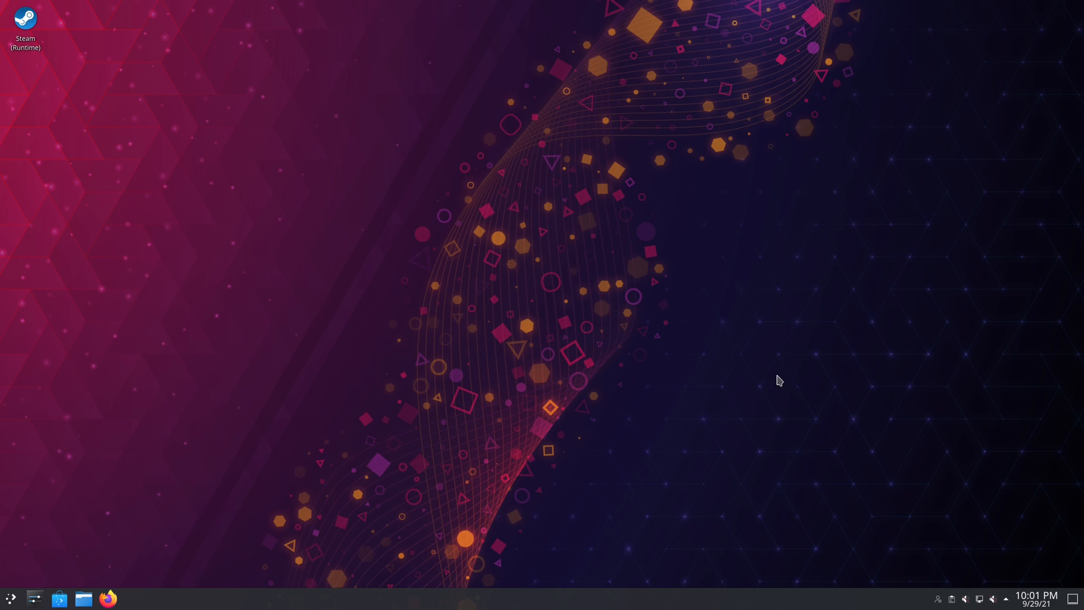
mouse_move(57, 591)
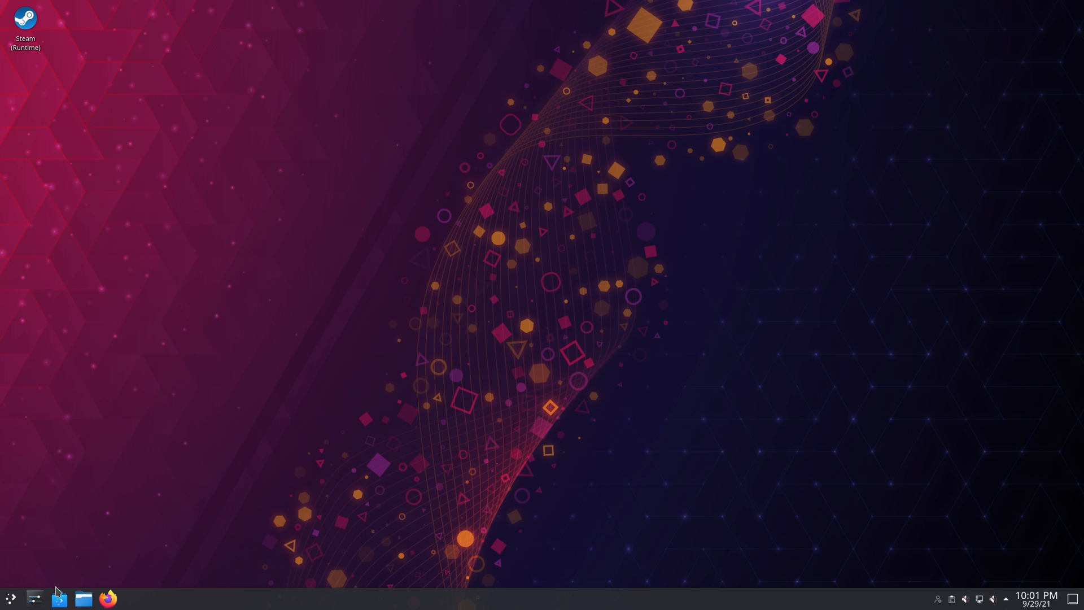
Raise Discover and start Filelight from the launcher to scan the root filesystem (14.8 GiB)
click(58, 599)
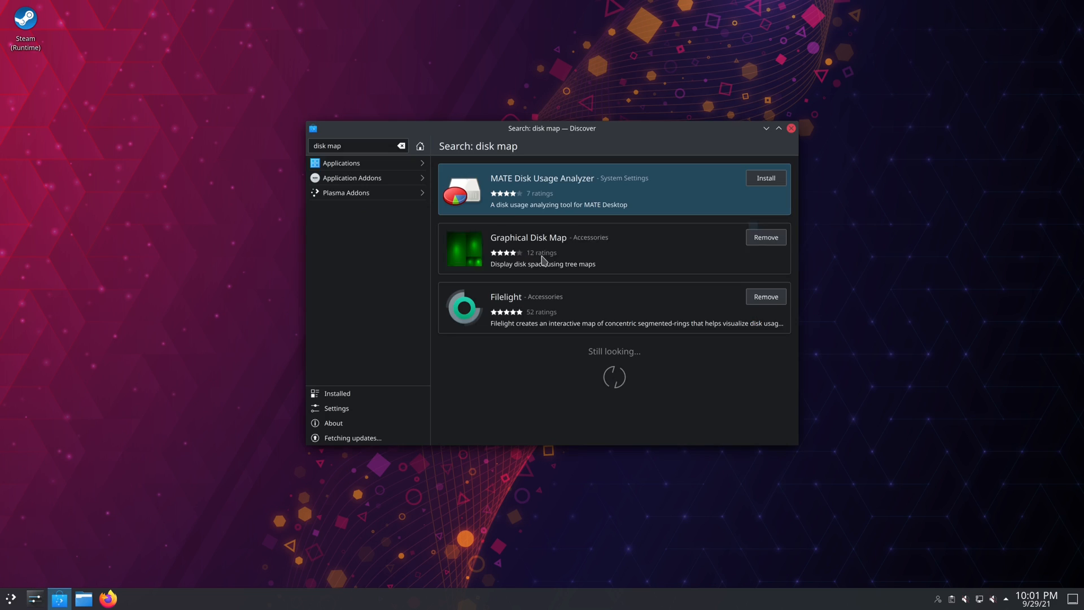
mouse_move(506, 306)
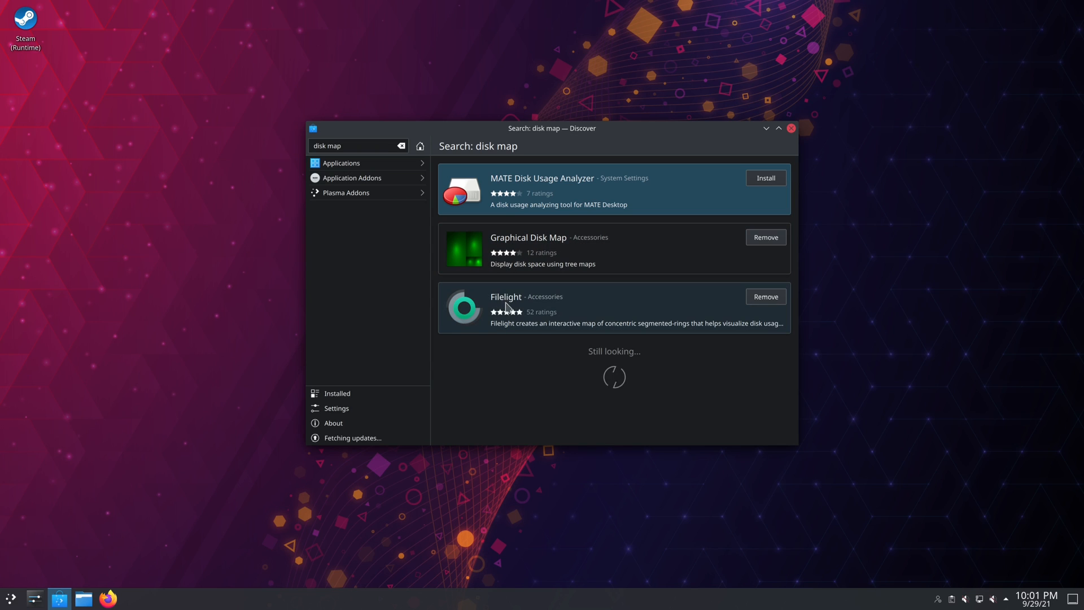
mouse_move(676, 316)
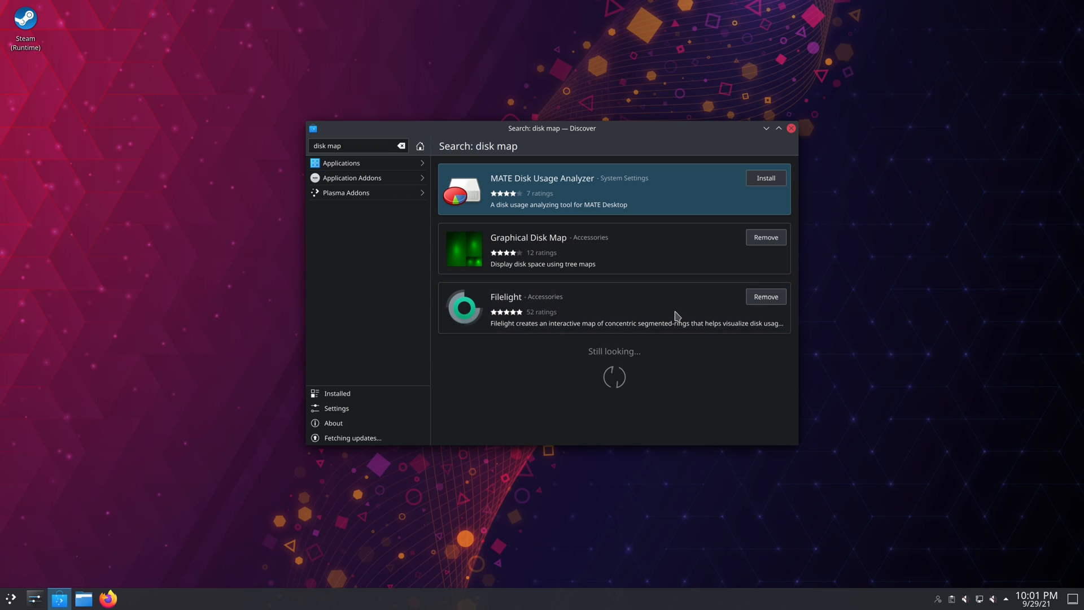
click(12, 598)
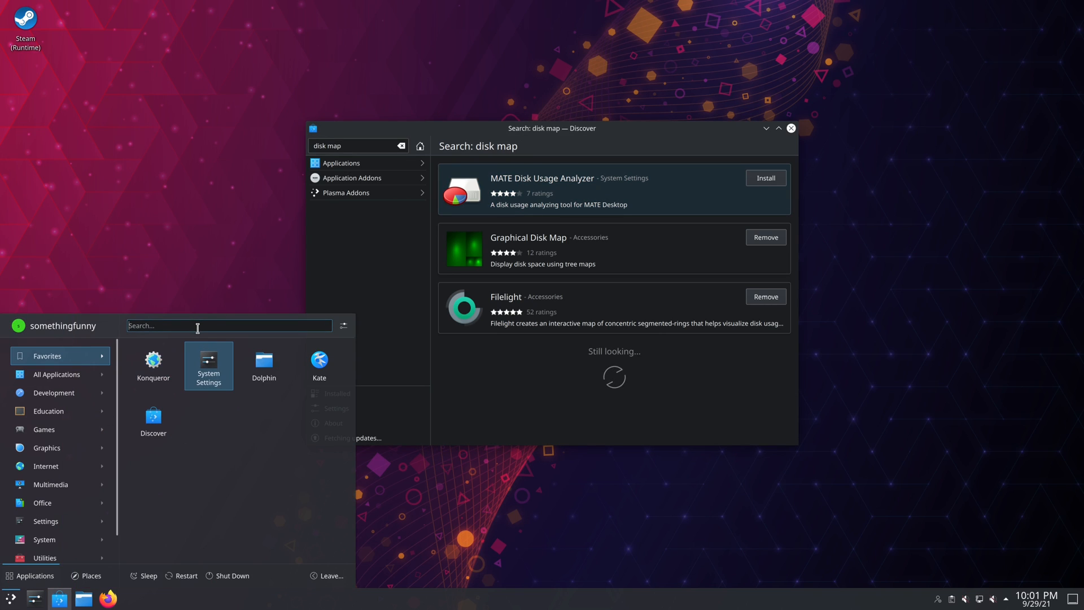
text(f)
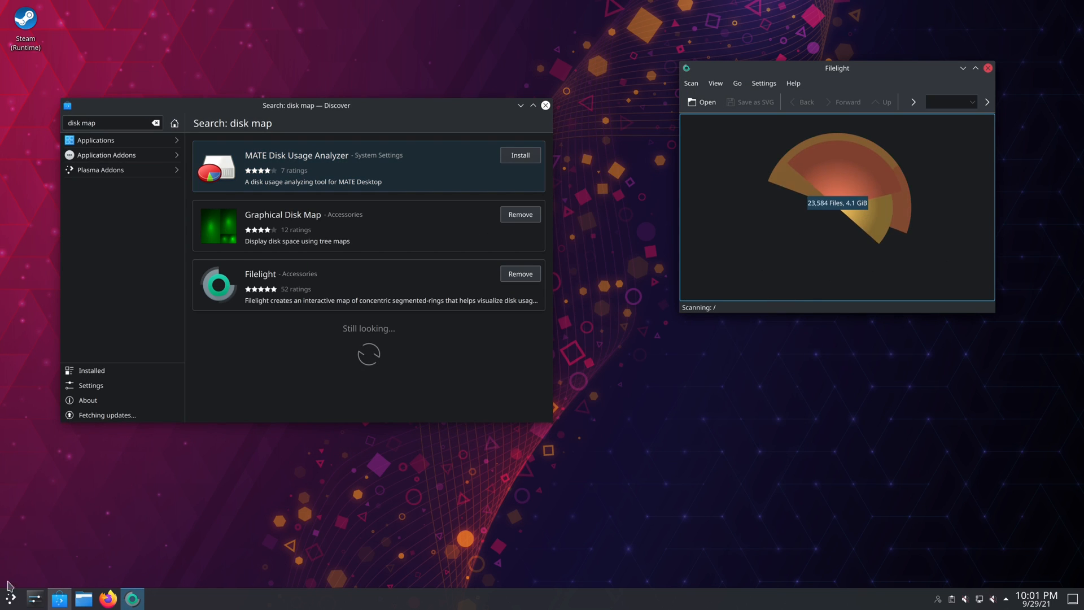
Launch Graphical Disk Map from the launcher search, showing the disk treemap (14.26 GiB)
click(7, 594)
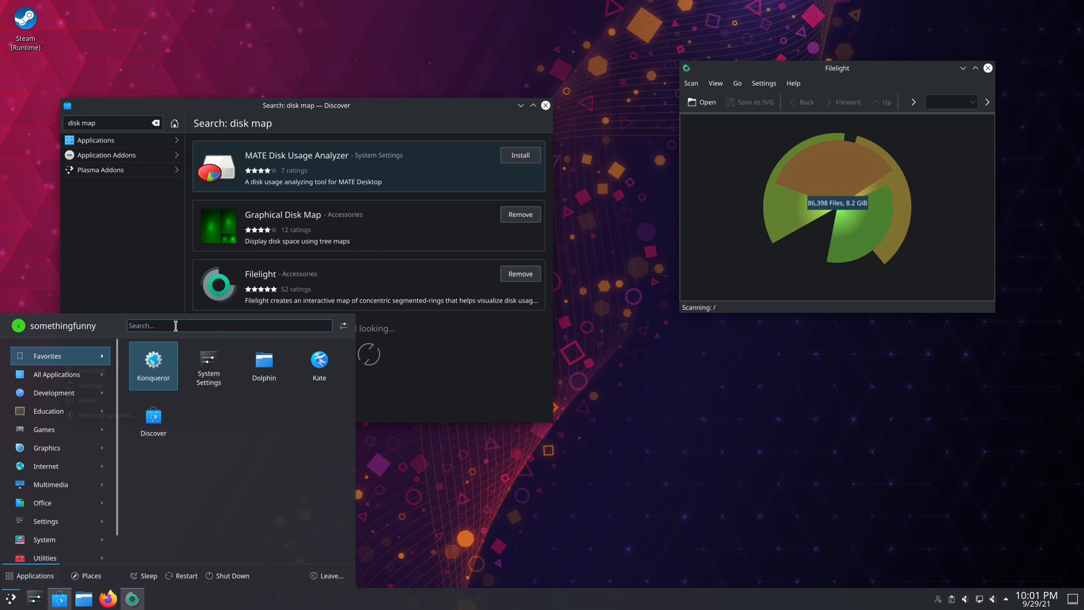
text(gdma)
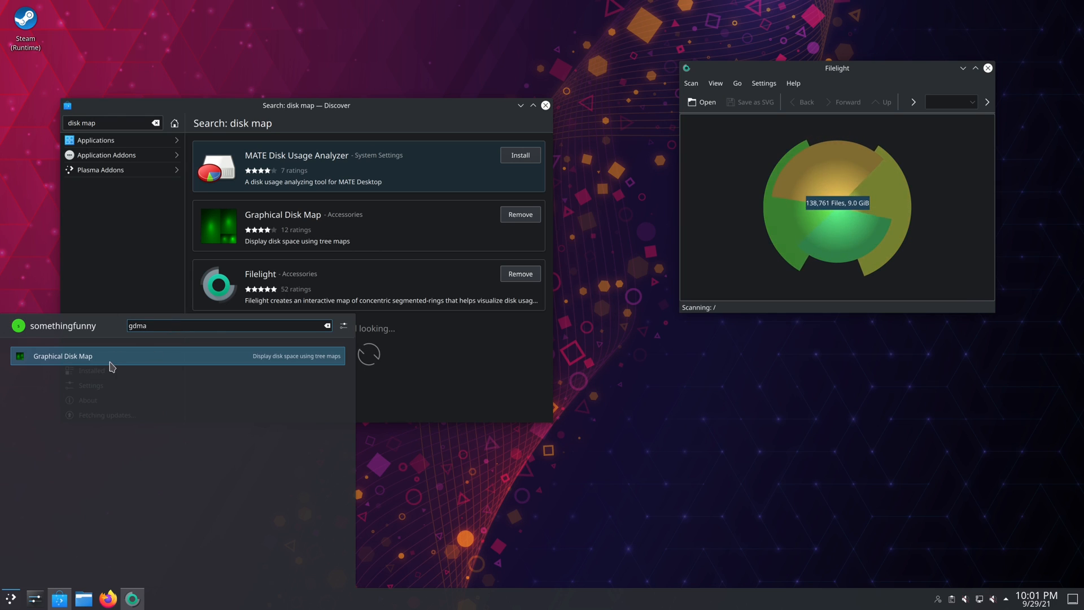
click(700, 101)
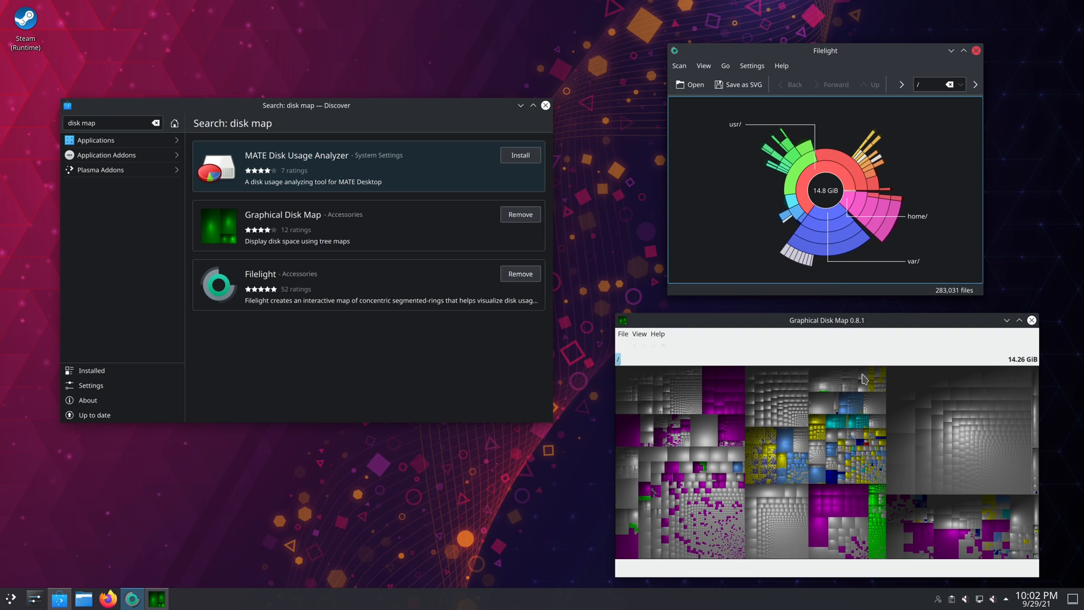
mouse_move(934, 458)
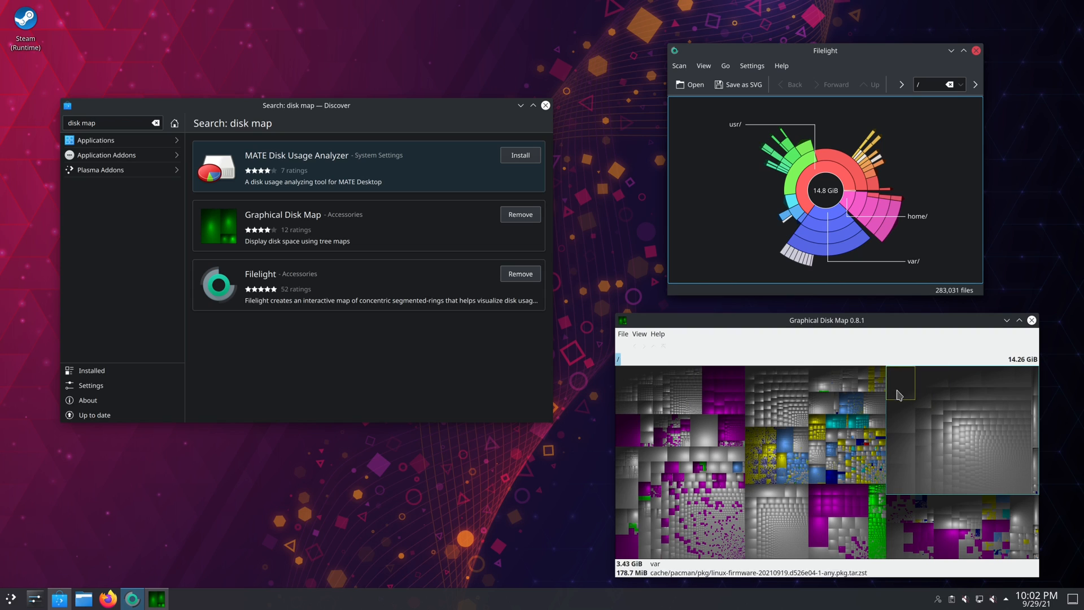
mouse_move(748, 476)
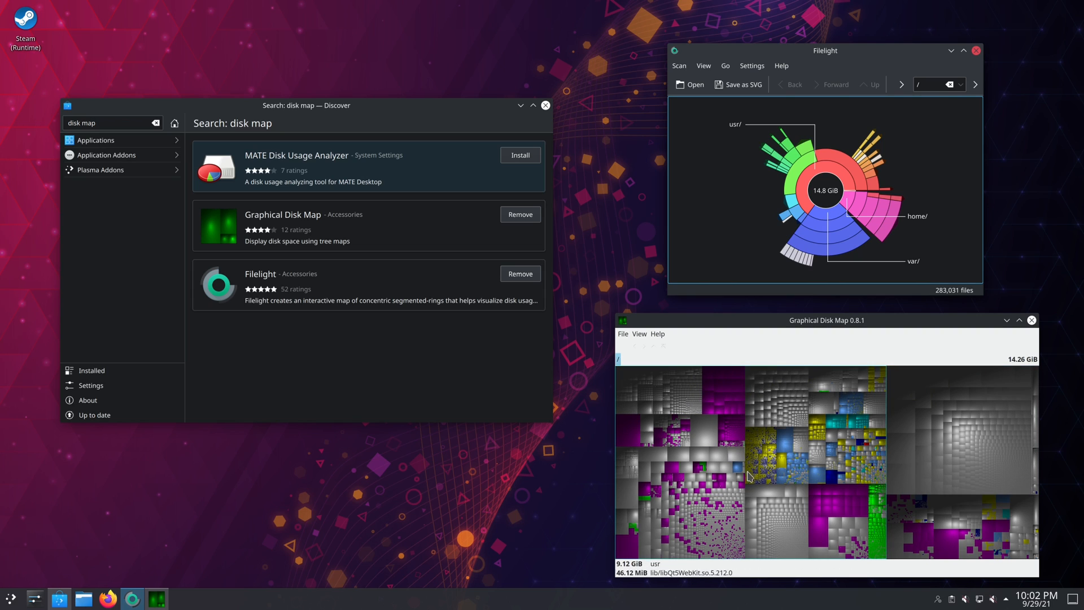
mouse_move(838, 253)
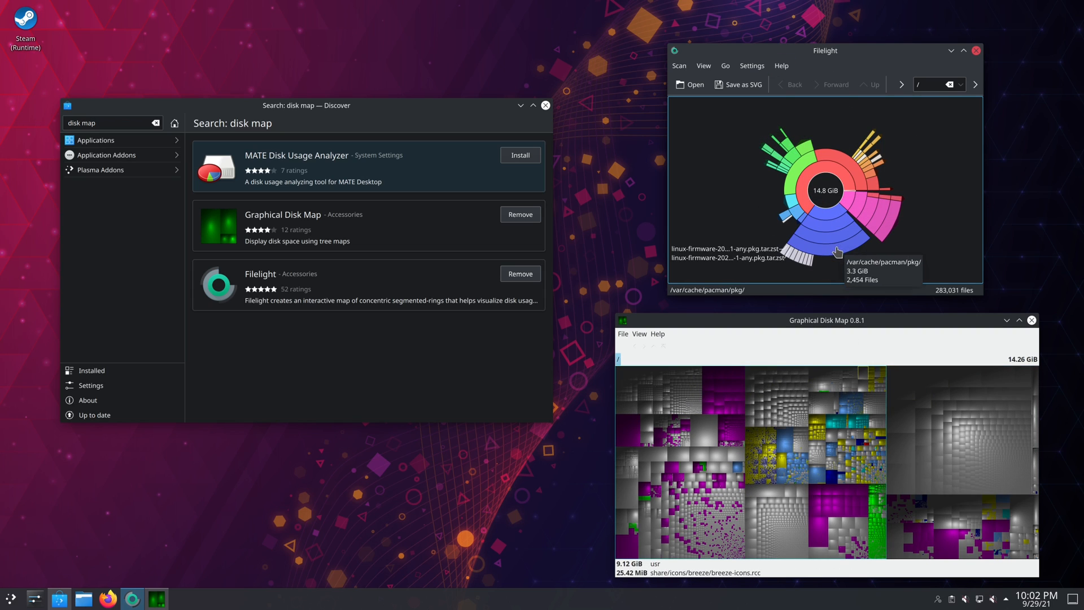
mouse_move(860, 199)
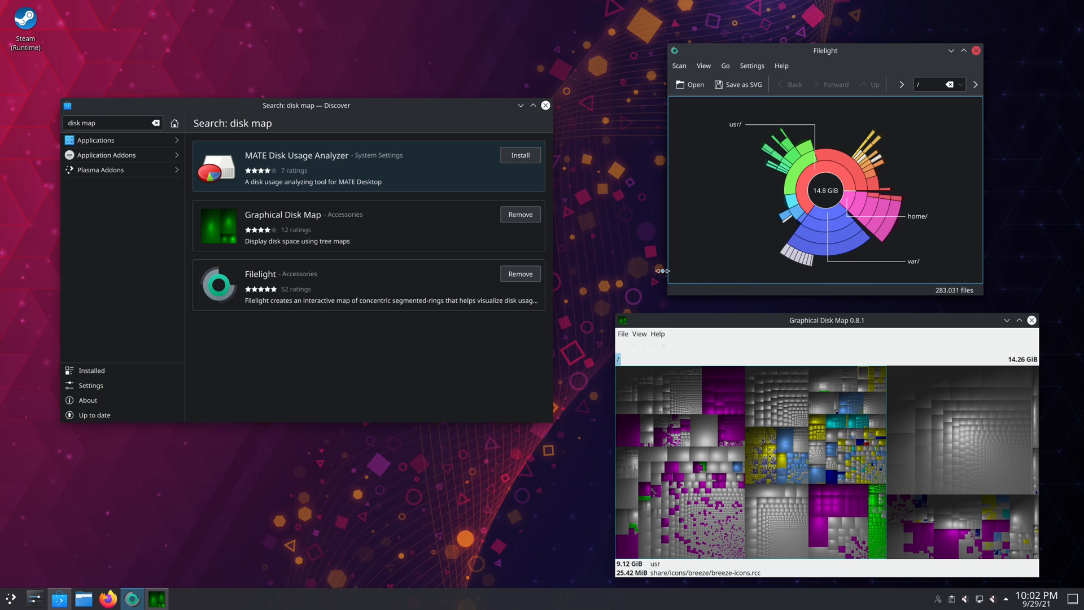
mouse_move(994, 191)
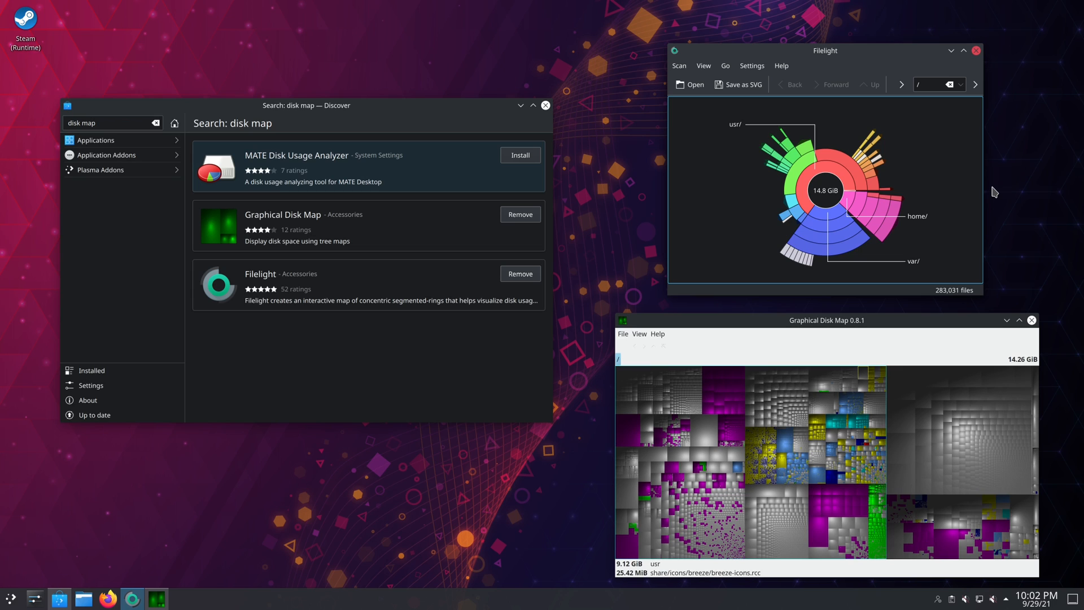
mouse_move(968, 242)
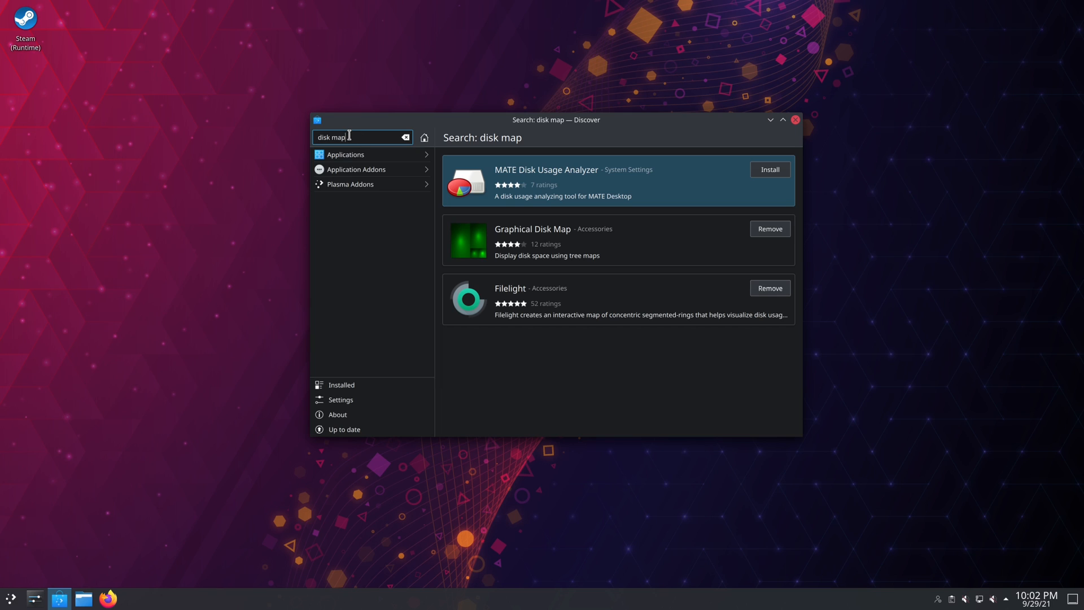
Find Sweeper and launch it, listing its privacy-cleaning categories
text(sweeper)
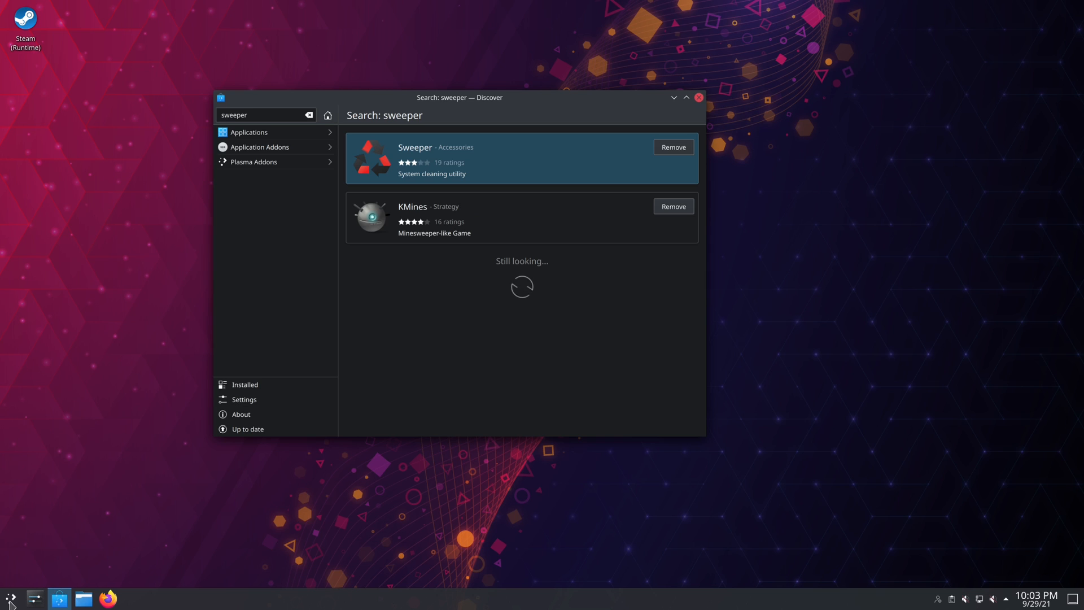
click(9, 600)
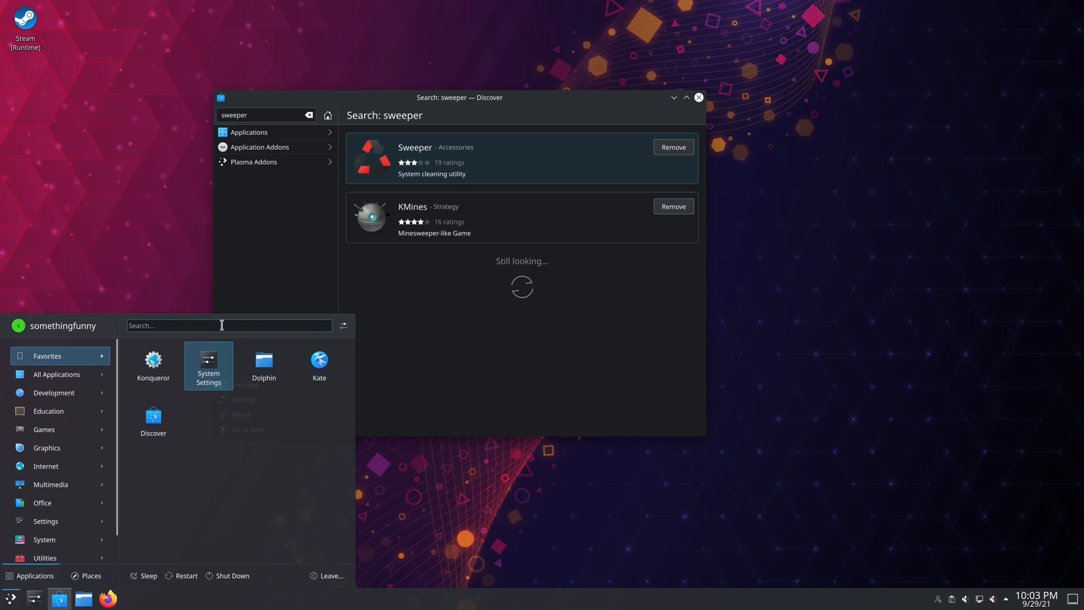
text(sweep)
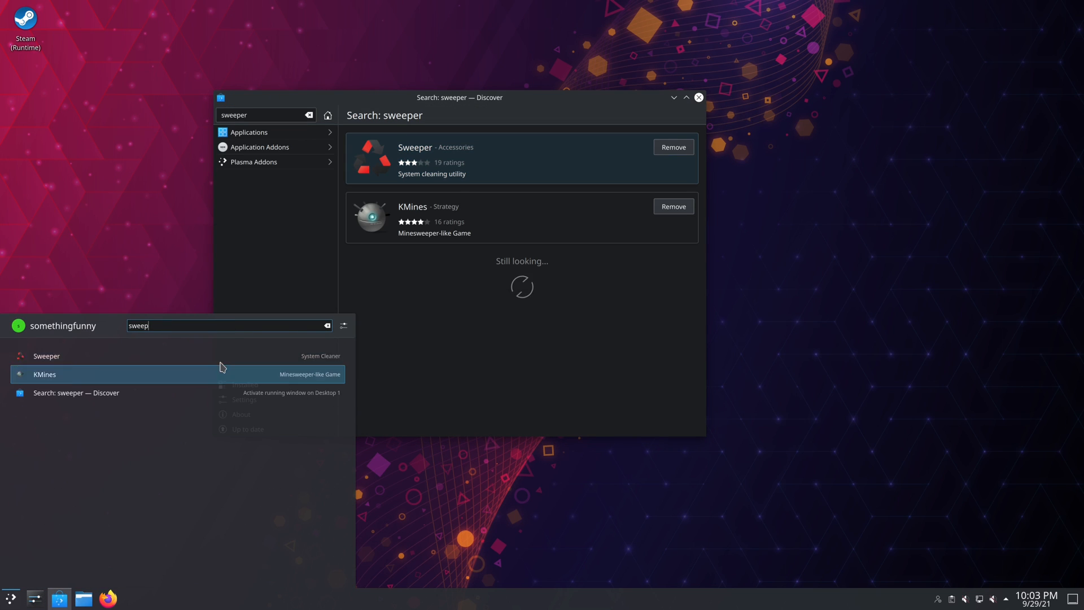
click(46, 355)
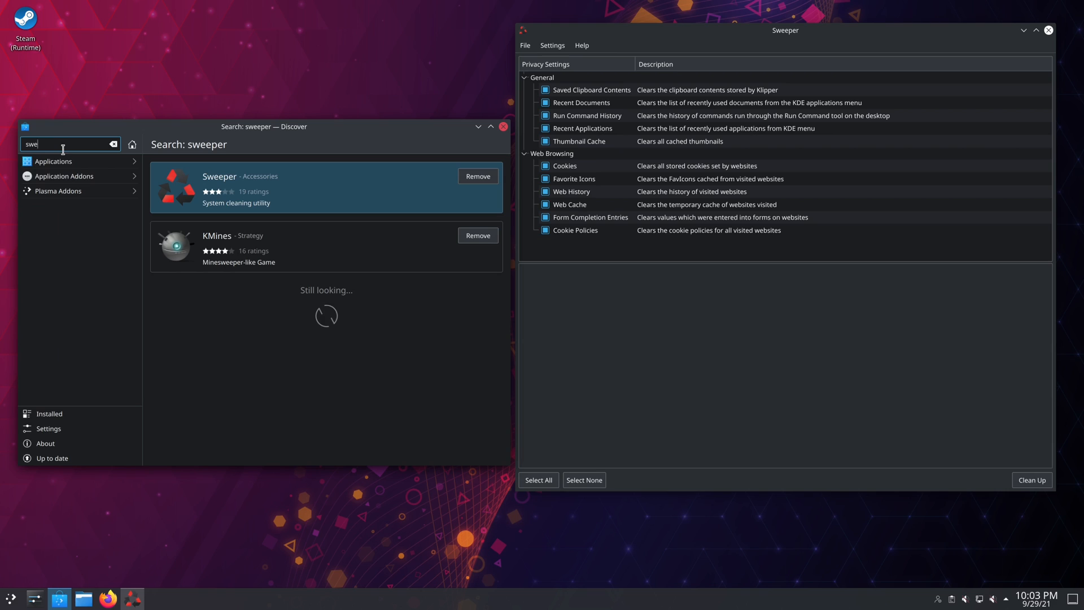
Look up BleachBit, run it and view what its Deep scan cleaner removes
text(bleach)
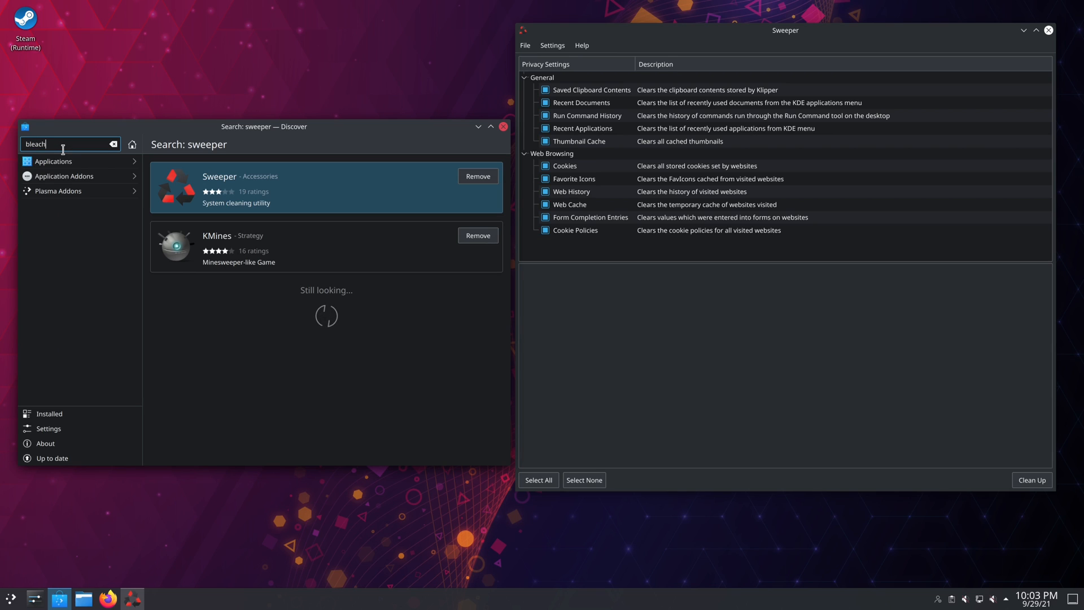
text(bit)
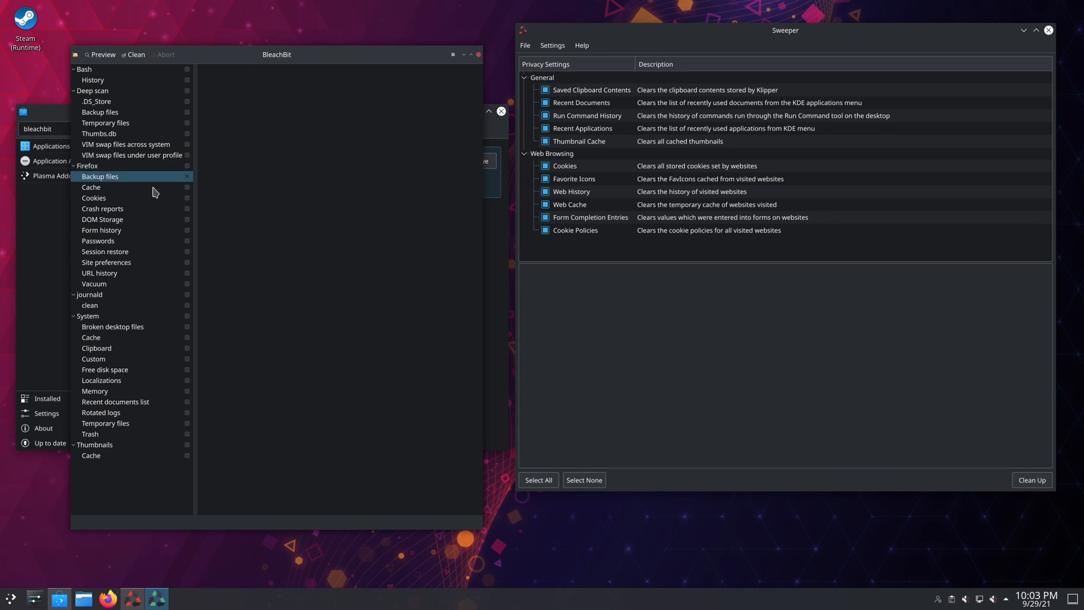
click(93, 90)
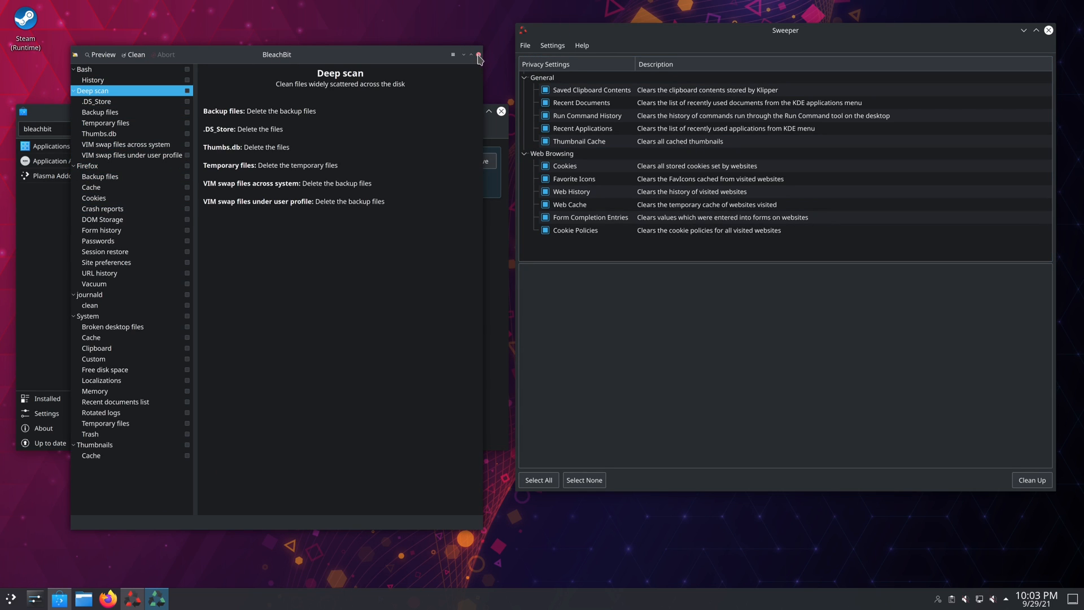
mouse_move(720, 53)
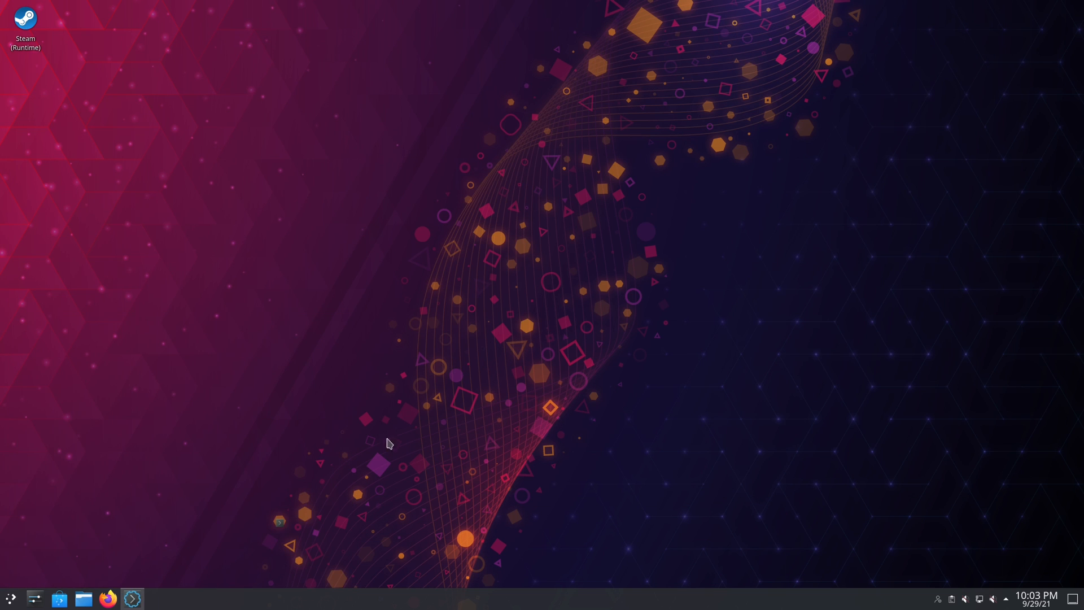
In Konsole, reinstall bpytop and radeontop with 'sudo pacman -S bpytop radeontop'
click(131, 599)
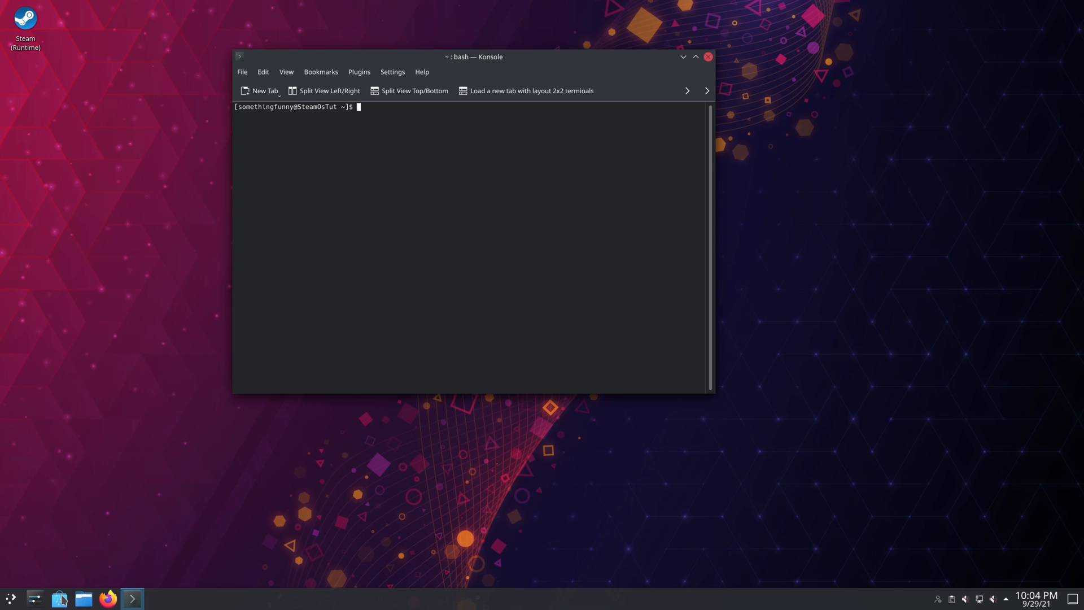
mouse_move(523, 212)
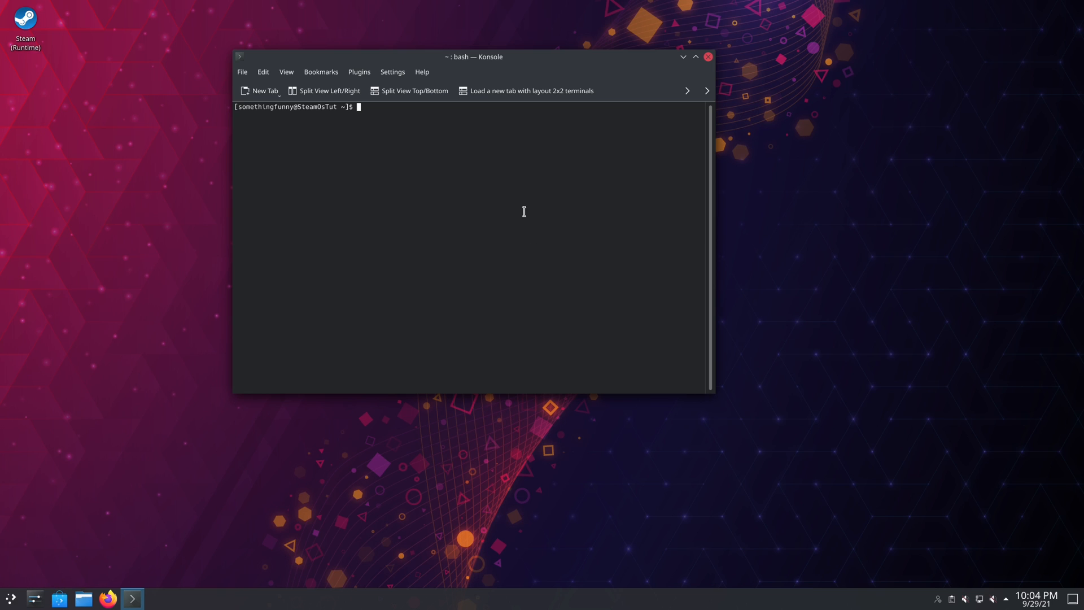
text(sudo pacman -)
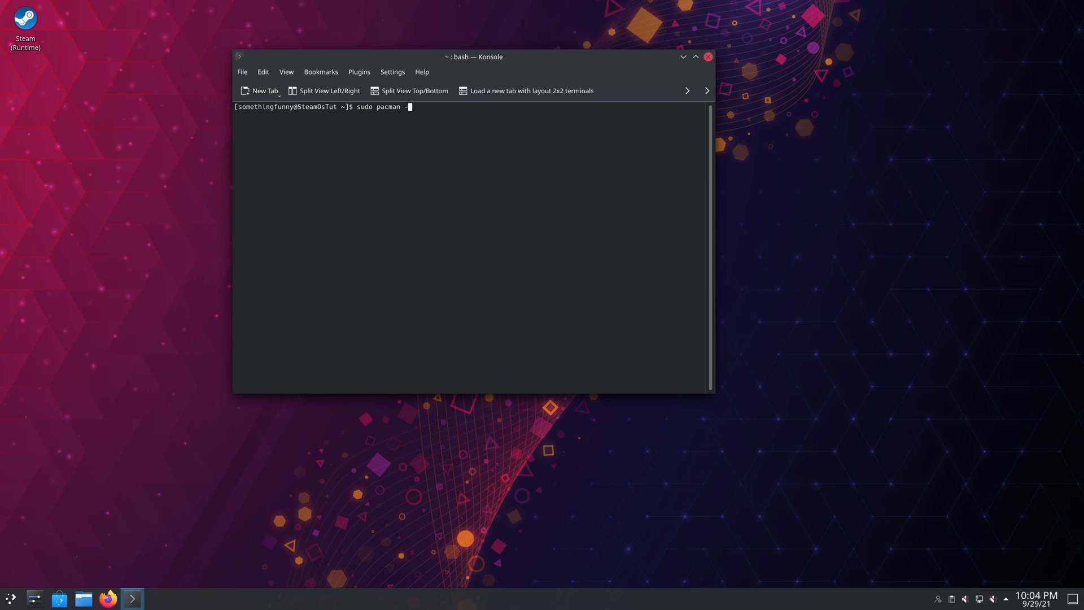
text(S)
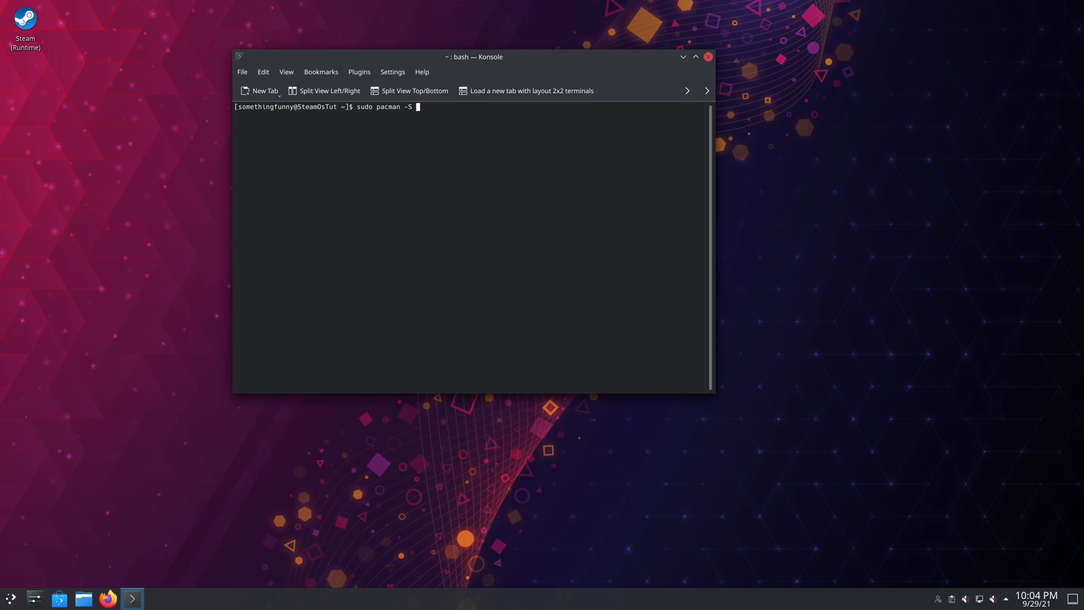
text(bpytop)
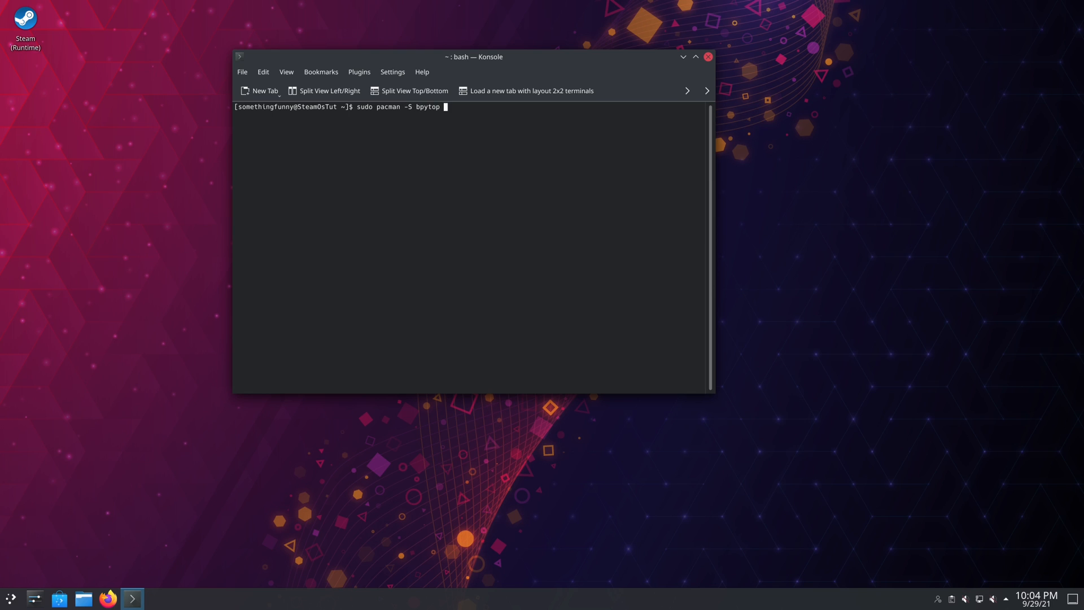
text(radeontop)
text(y)
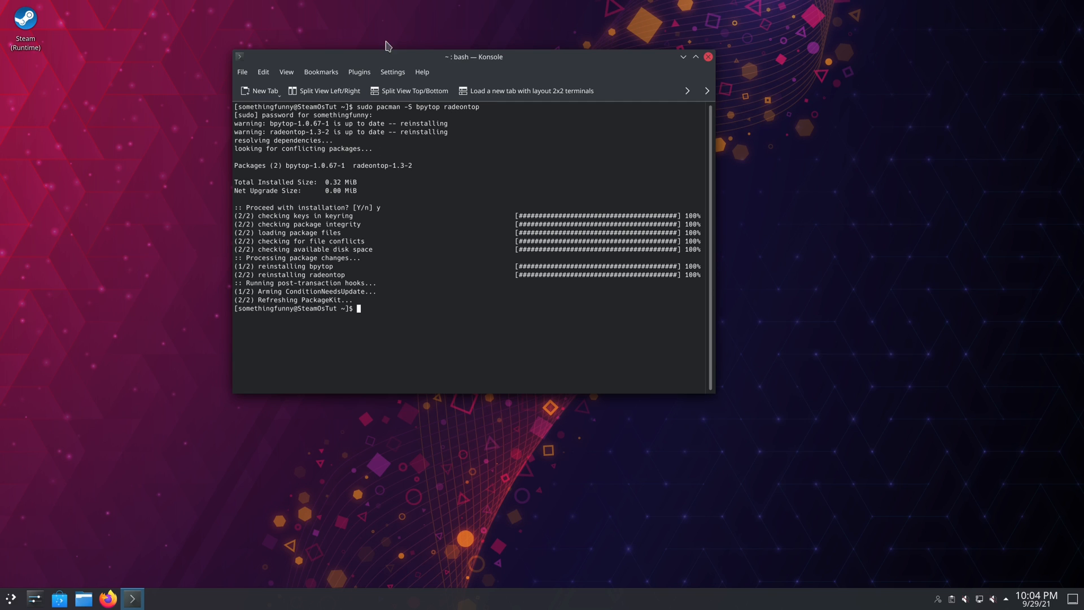
Clear the terminal and begin the python3 command to start bpytop
text(cle)
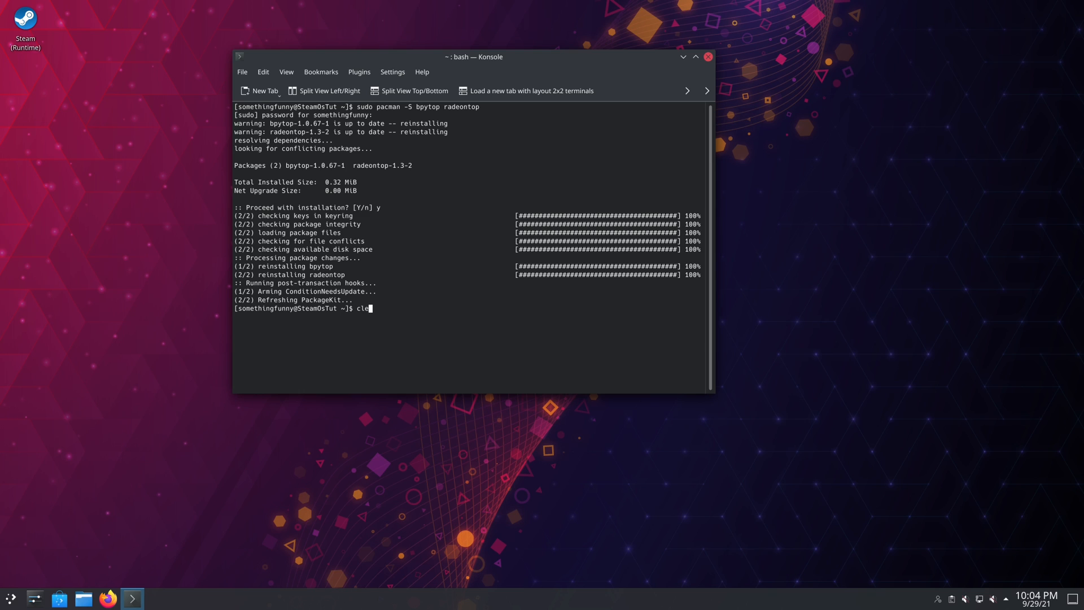
key(Return)
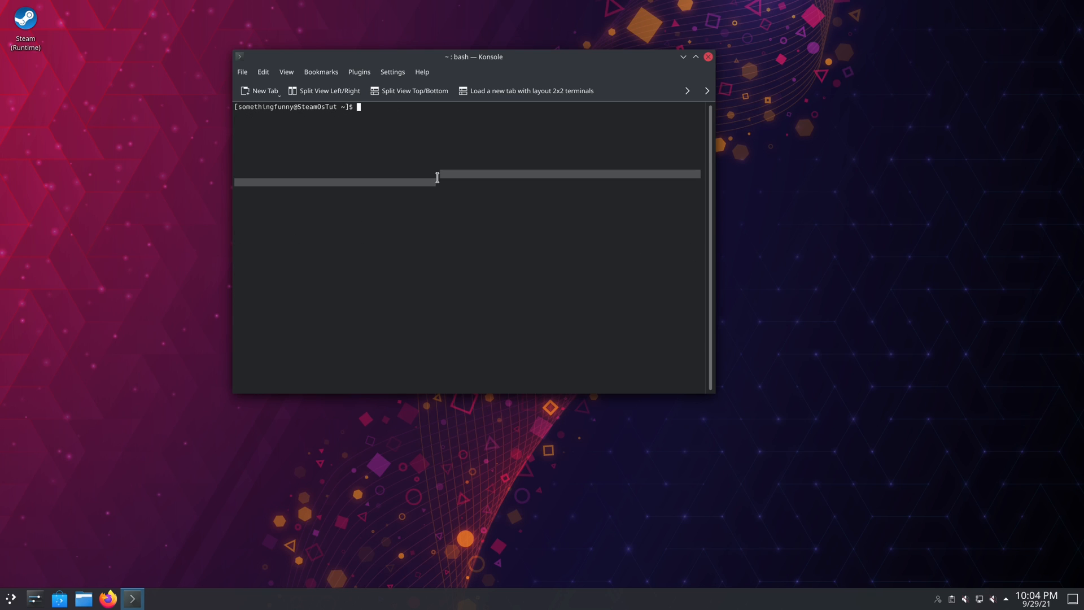
text(python3)
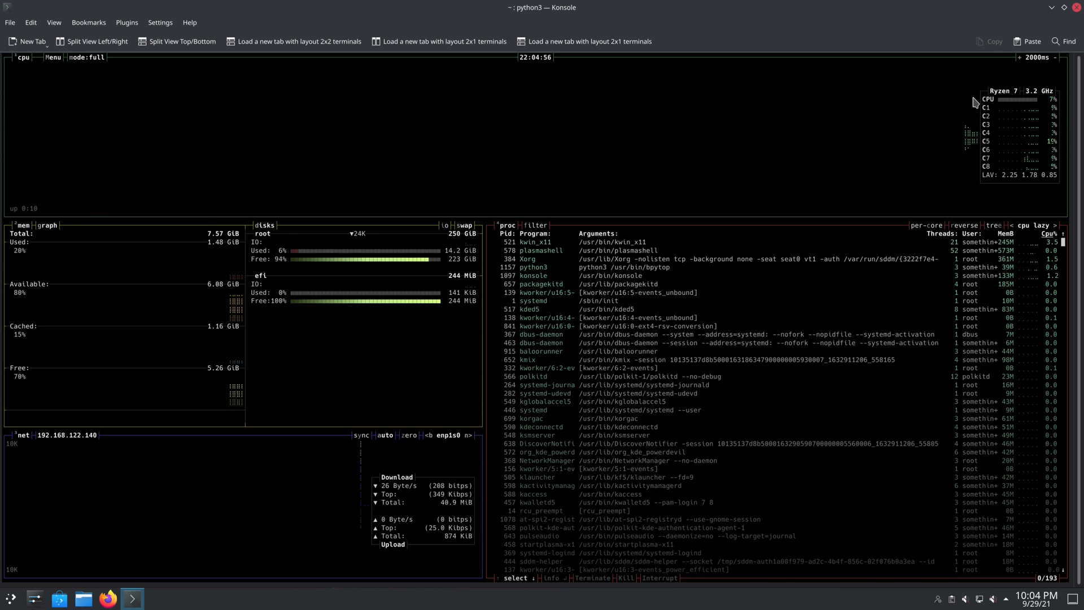
mouse_move(468, 227)
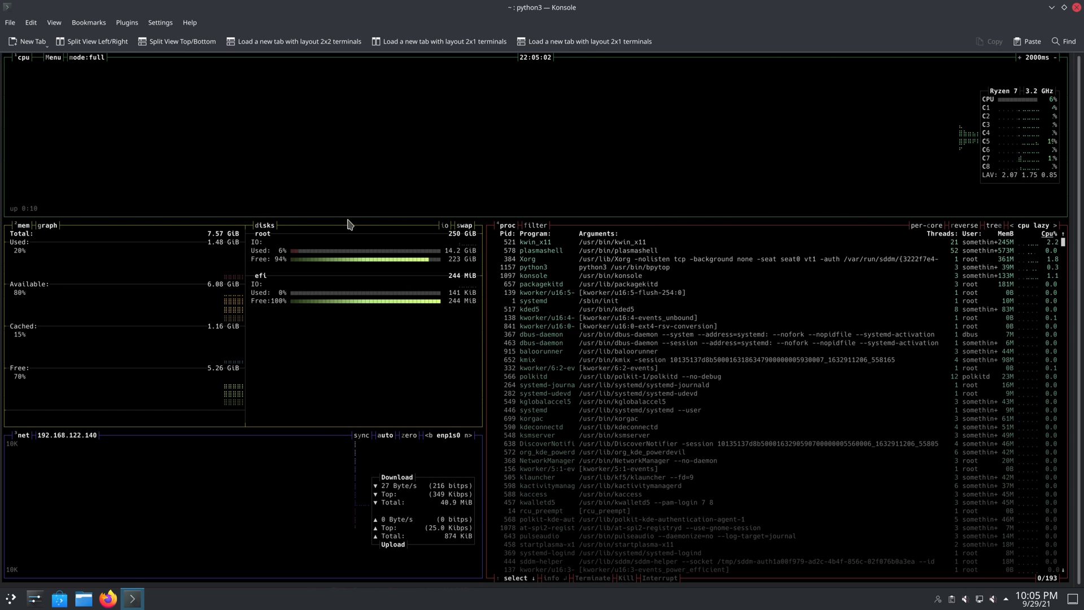
mouse_move(346, 245)
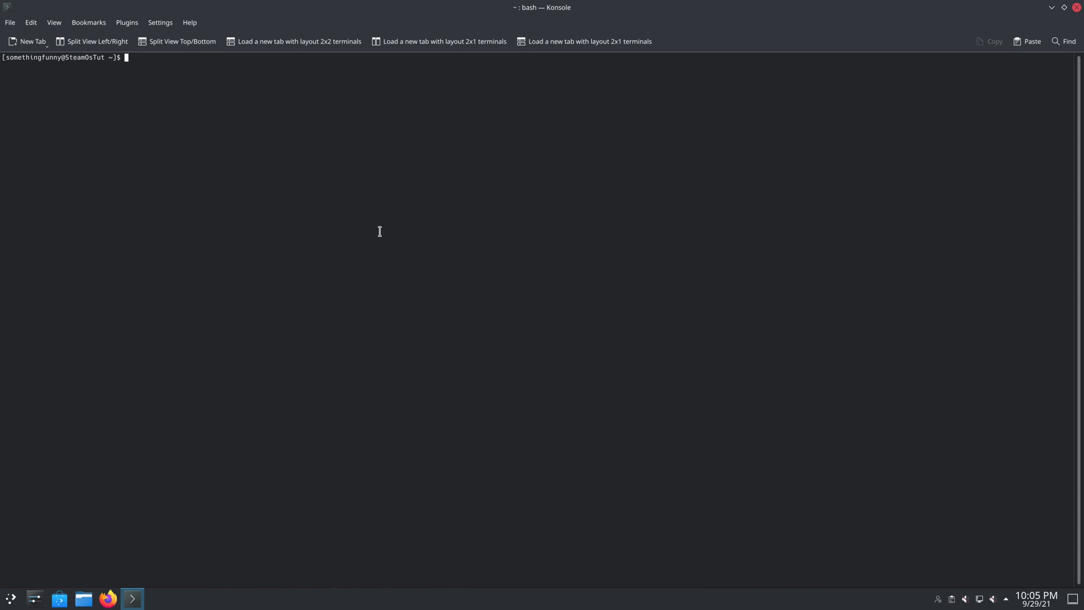
Run radeontop, which reports it can't find Radeon cards
text(radeontop)
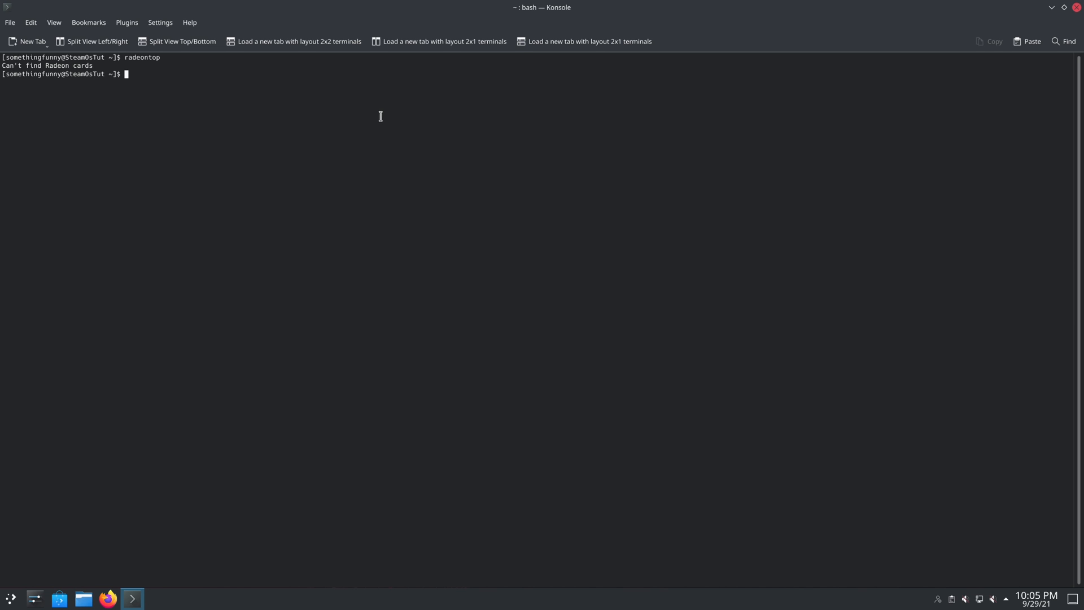
mouse_move(529, 252)
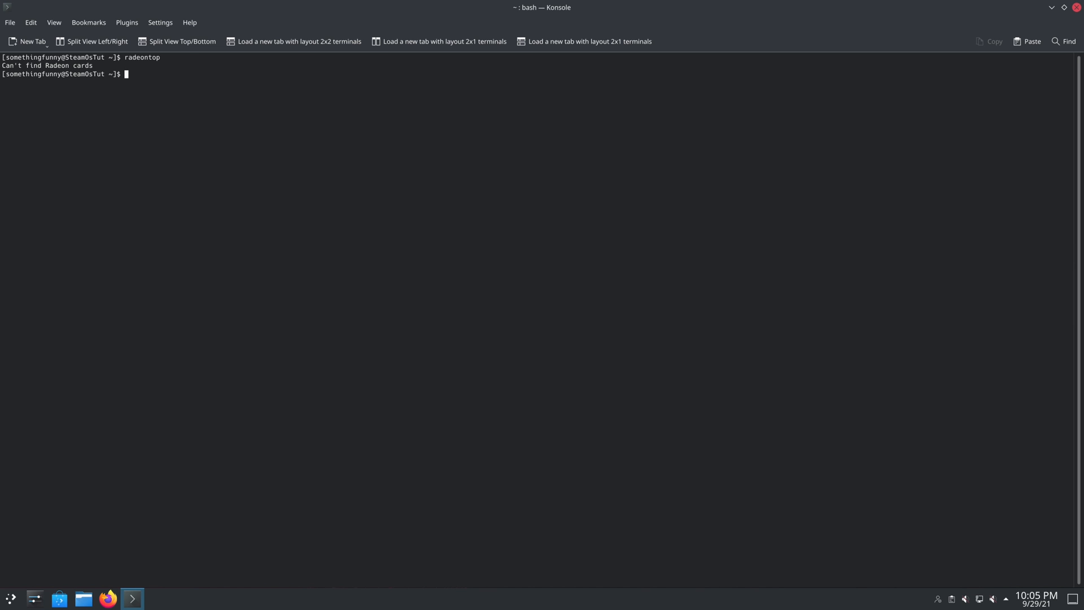
mouse_move(747, 159)
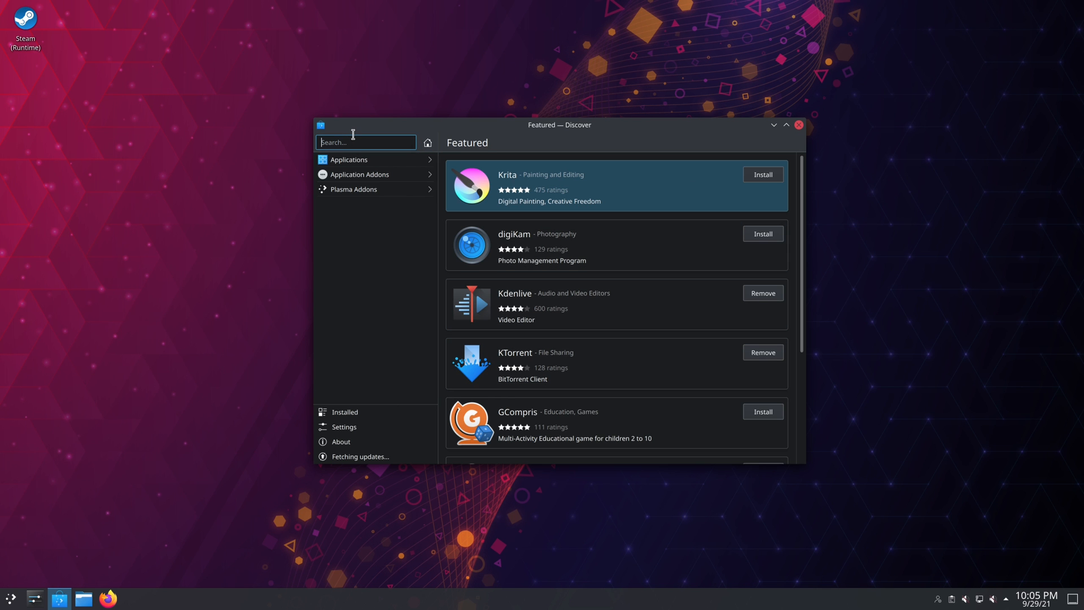
Search Discover for the Discord and OBS Studio listings
text(discor)
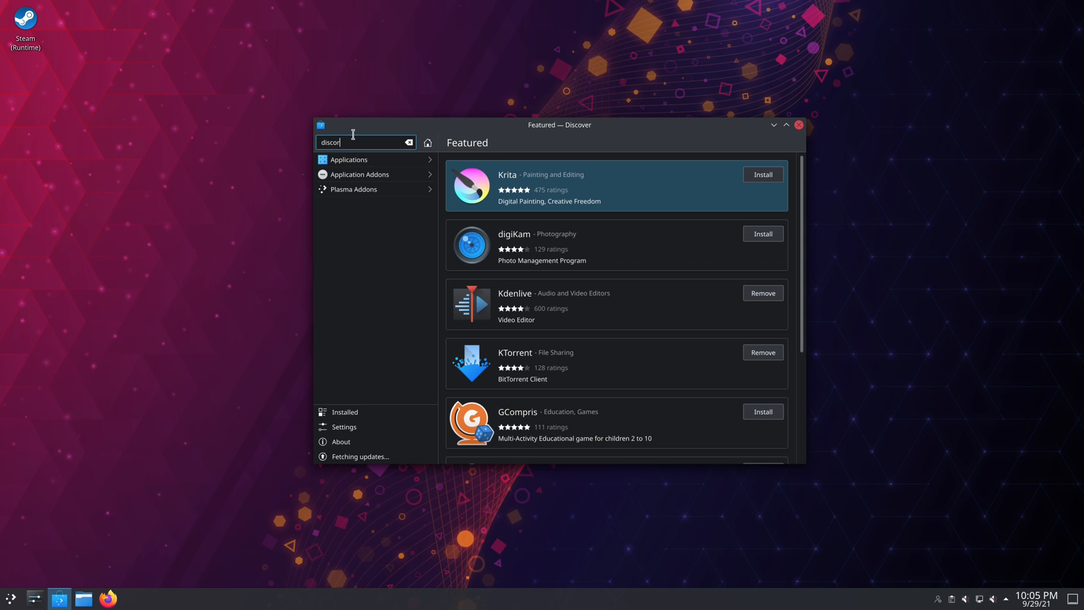
text(d)
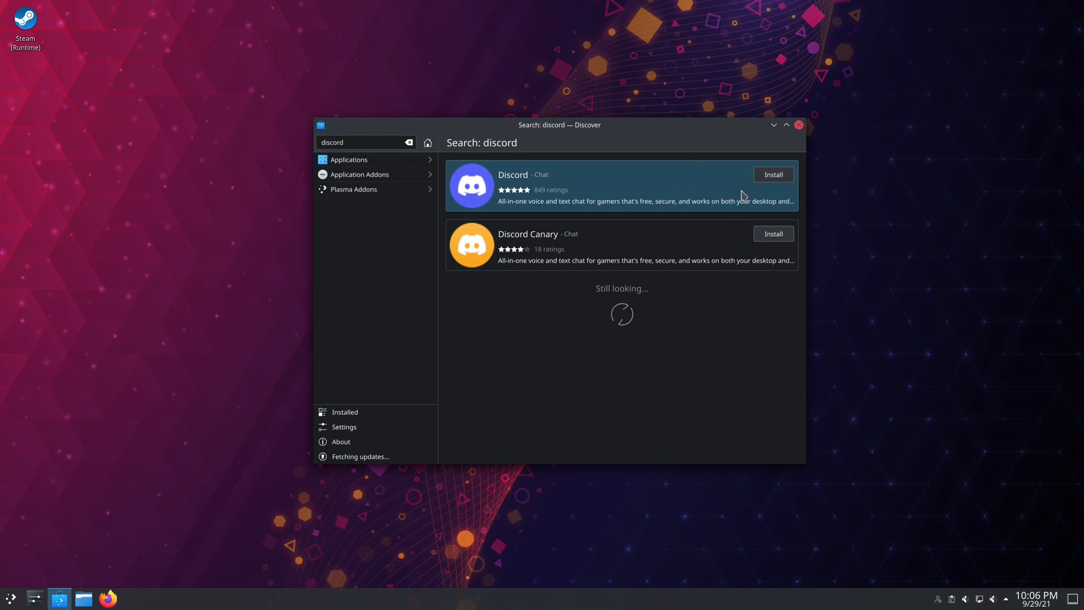
click(366, 142)
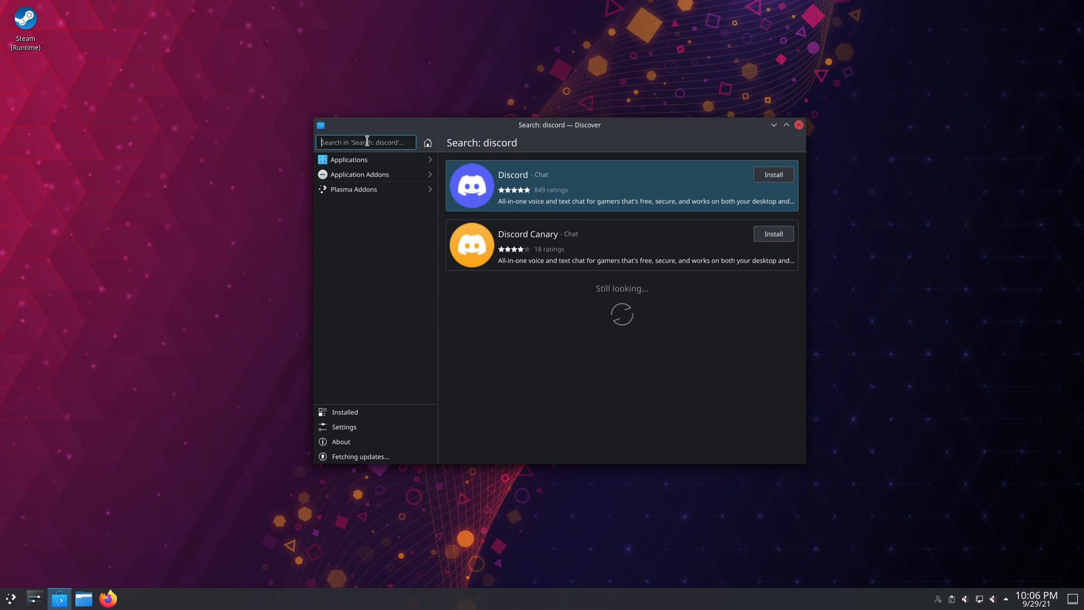
text(obs)
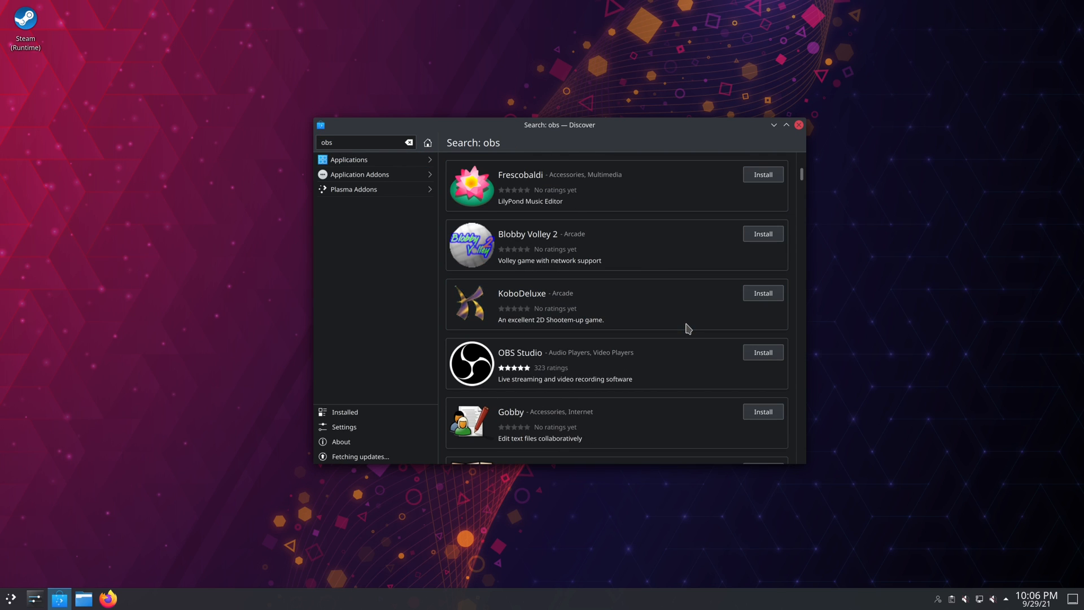
mouse_move(524, 251)
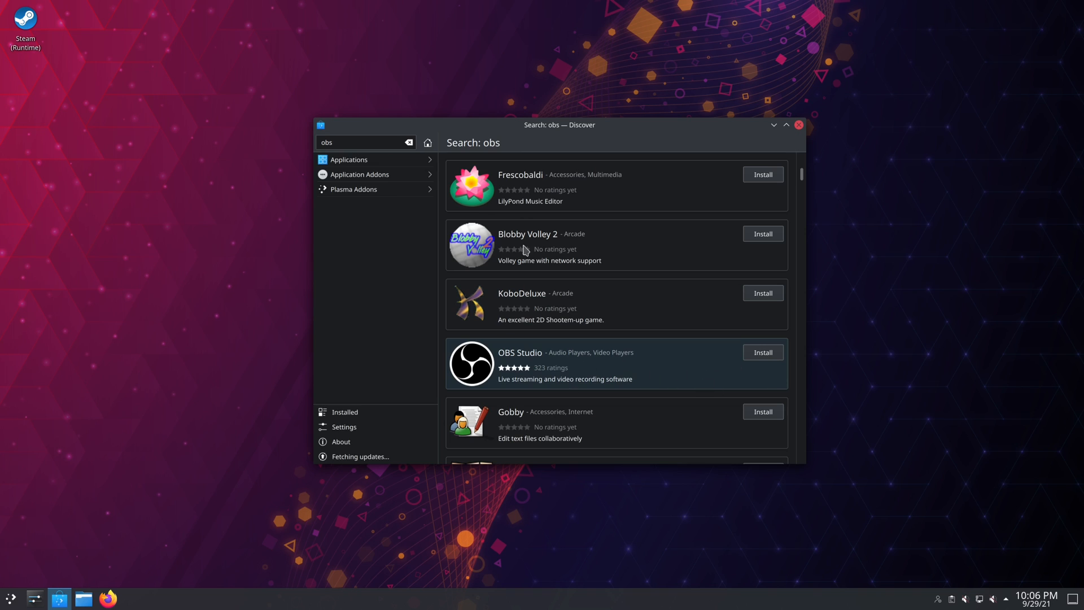
Look up Kdenlive and Blender, then close Discover to return to the desktop
text(kdenlive)
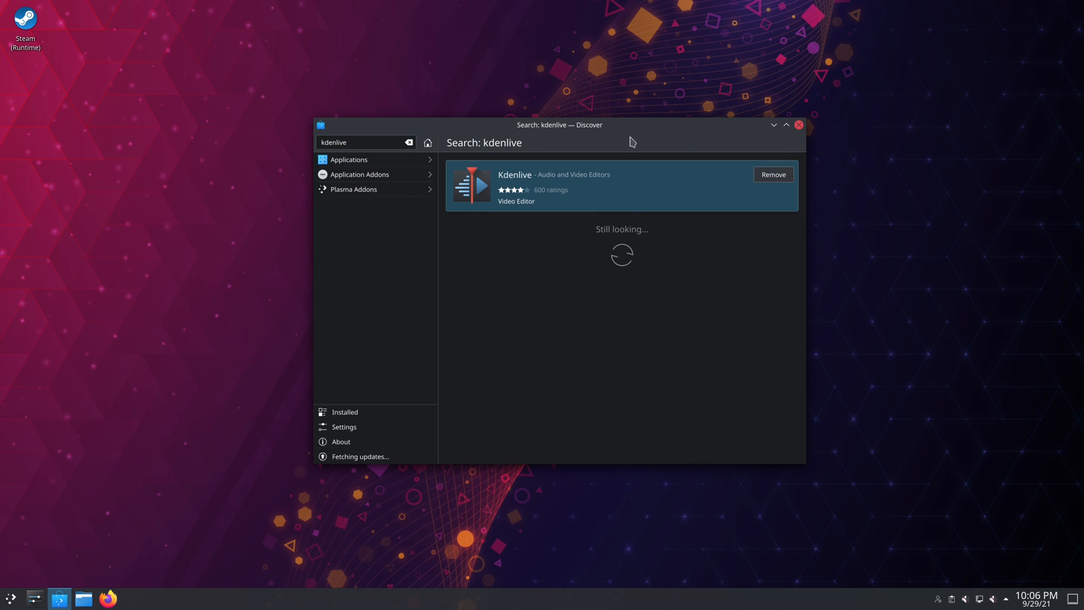
mouse_move(581, 179)
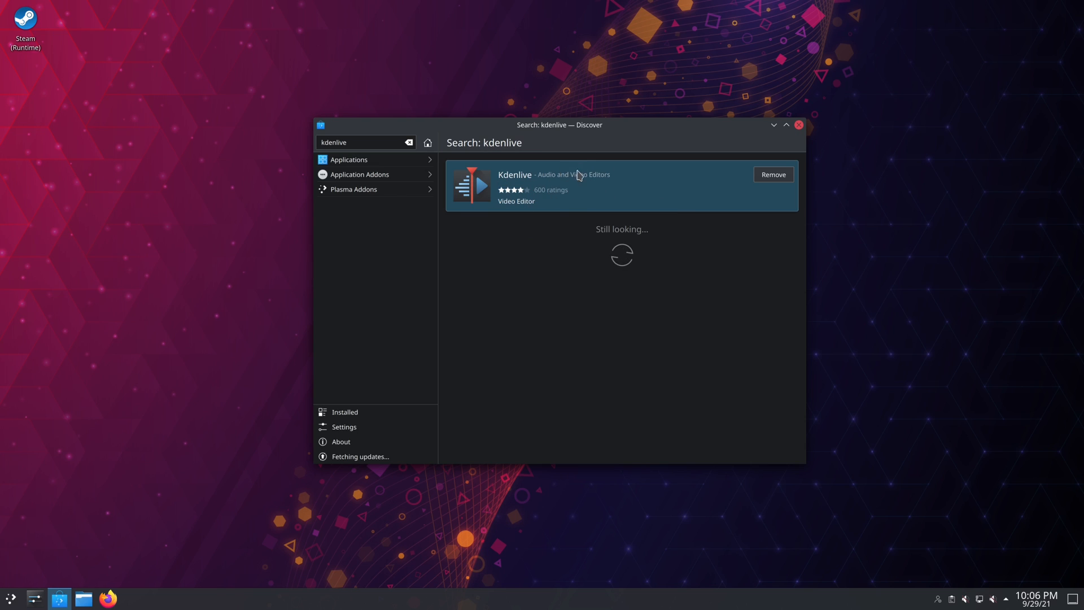
click(371, 142)
text(blender)
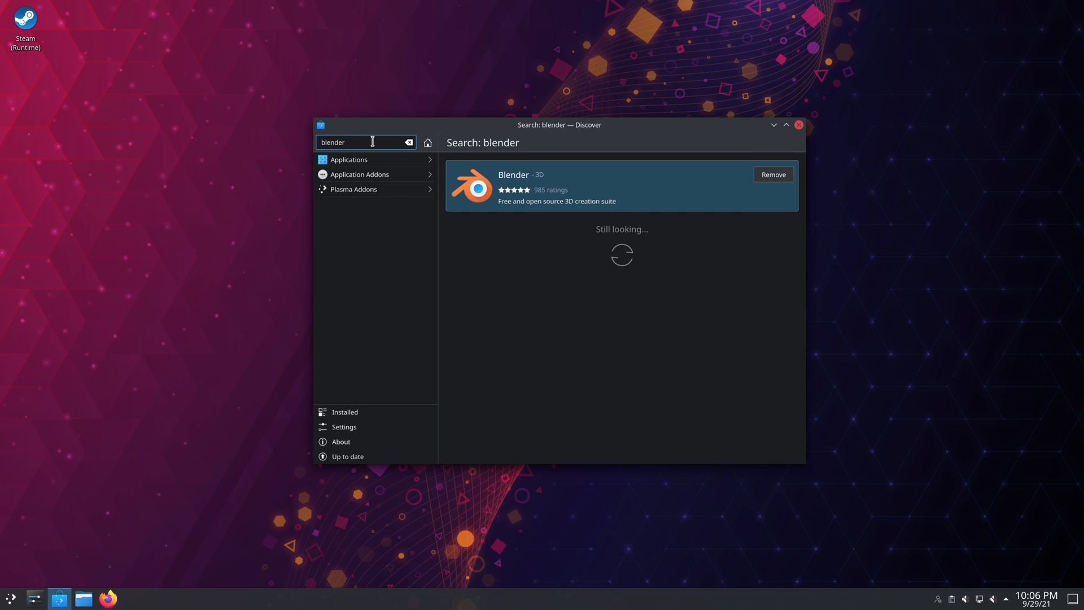
click(799, 125)
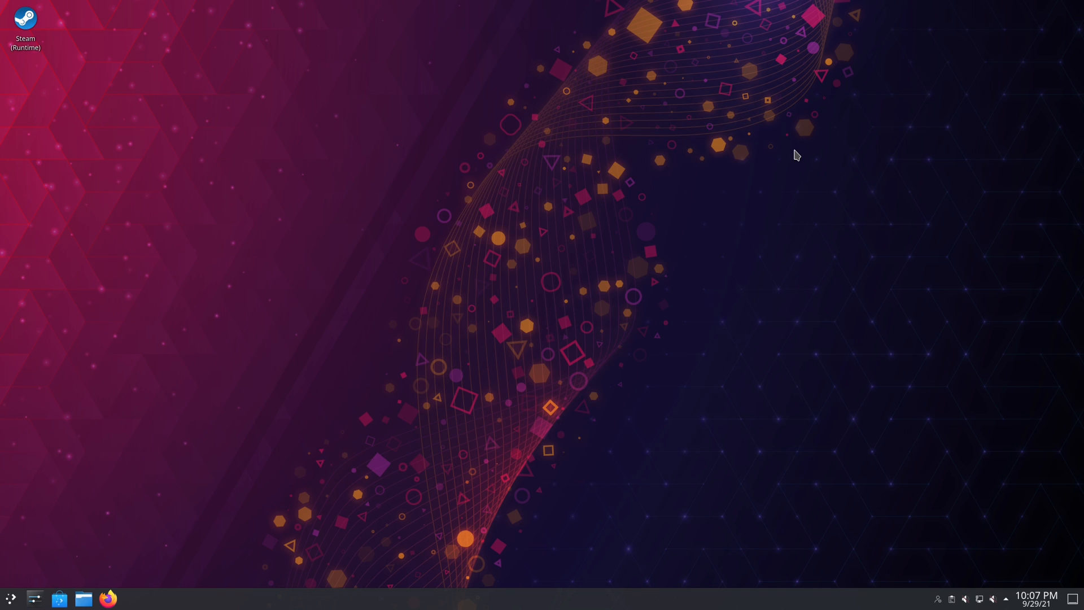